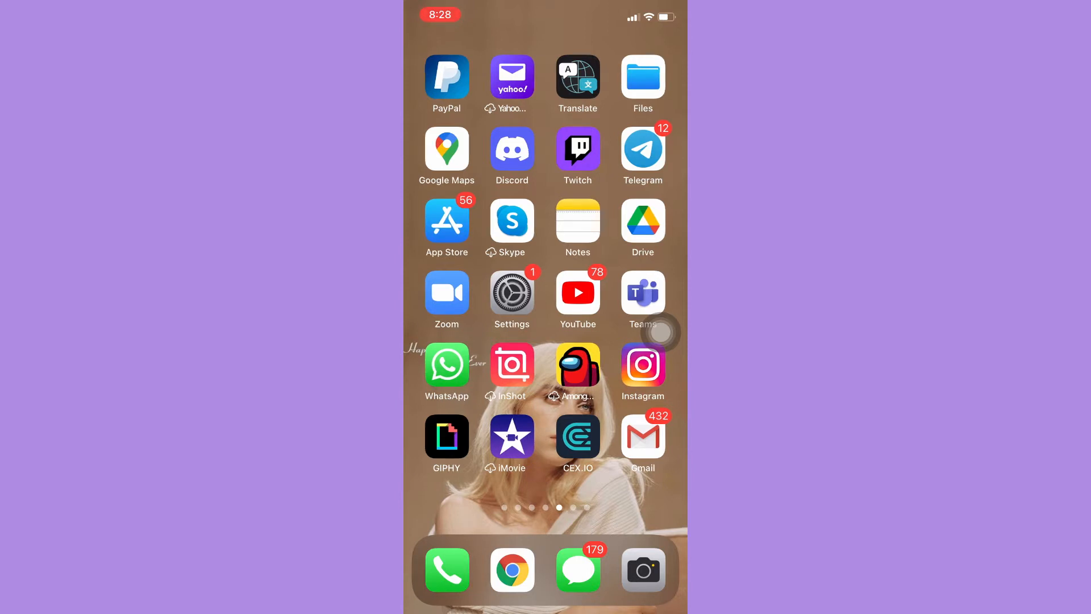
click(511, 149)
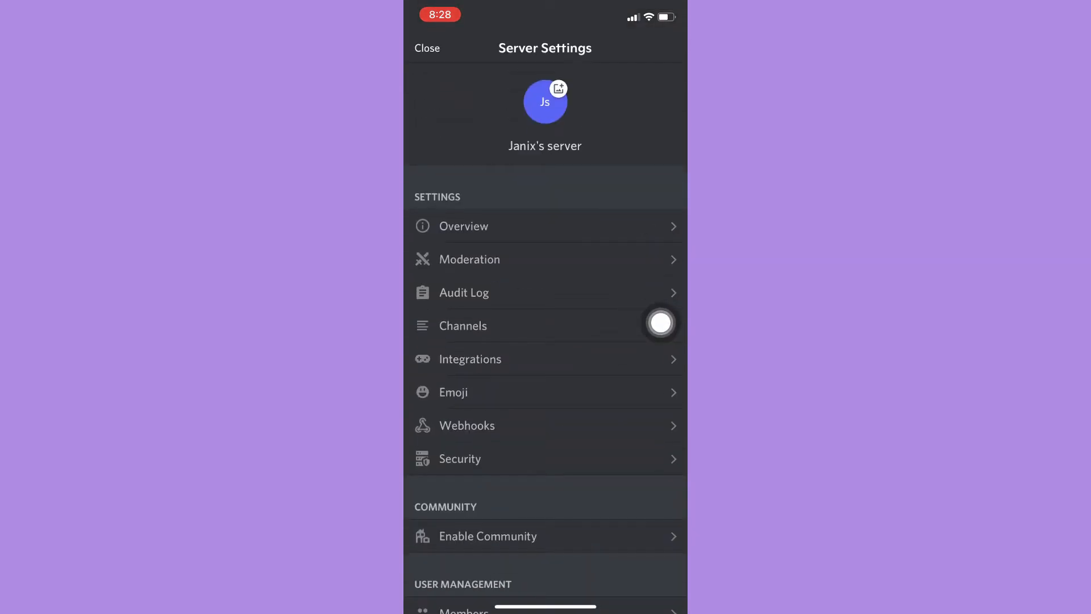
mouse_move(675, 369)
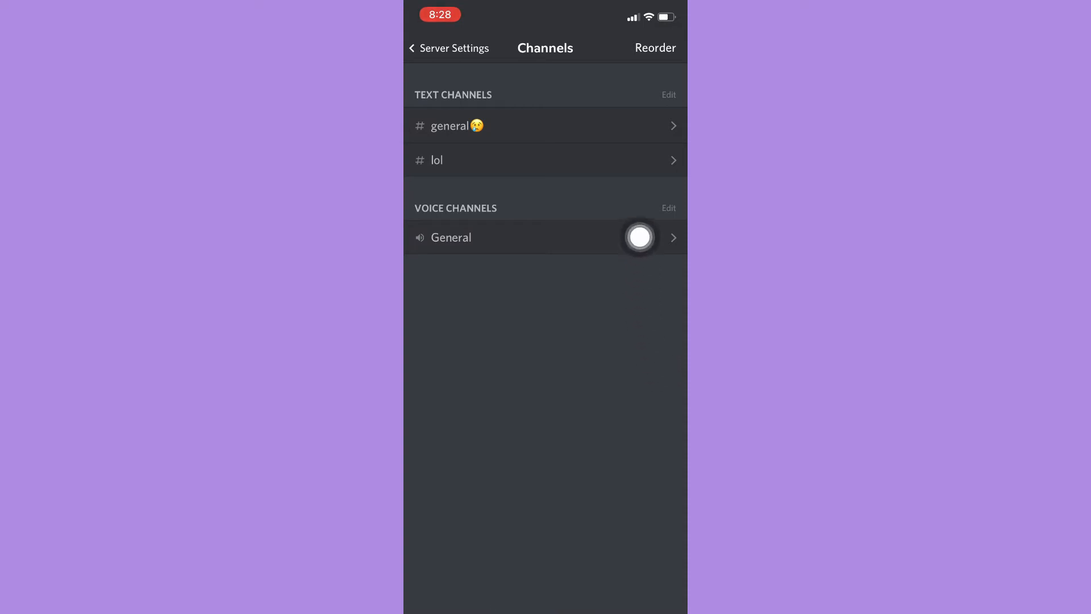
Step: Show the Reorder choices: Categories, Text Channels, Voice Channels
click(638, 238)
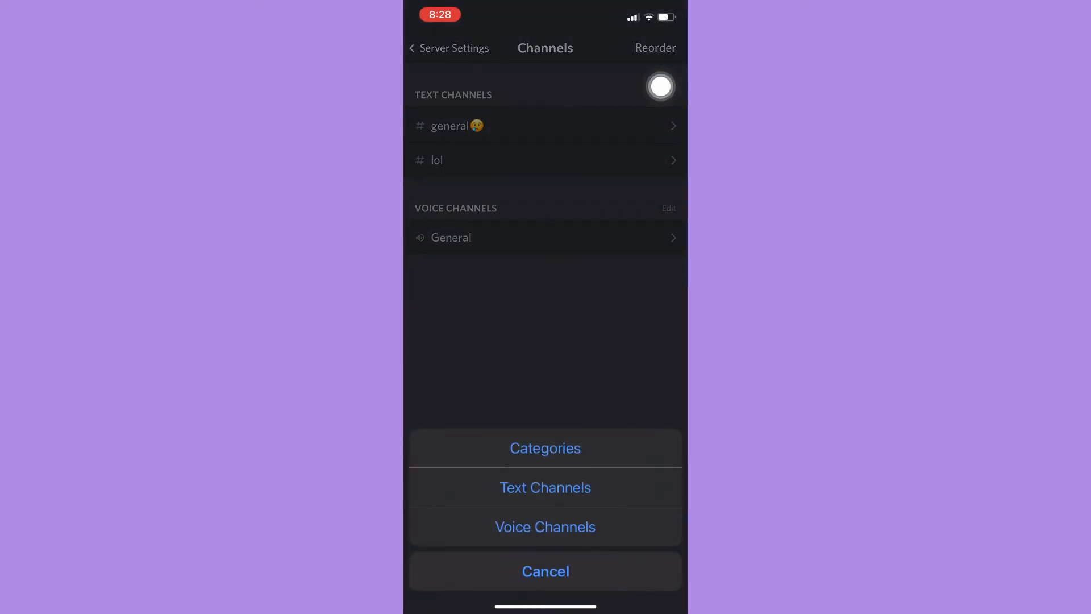